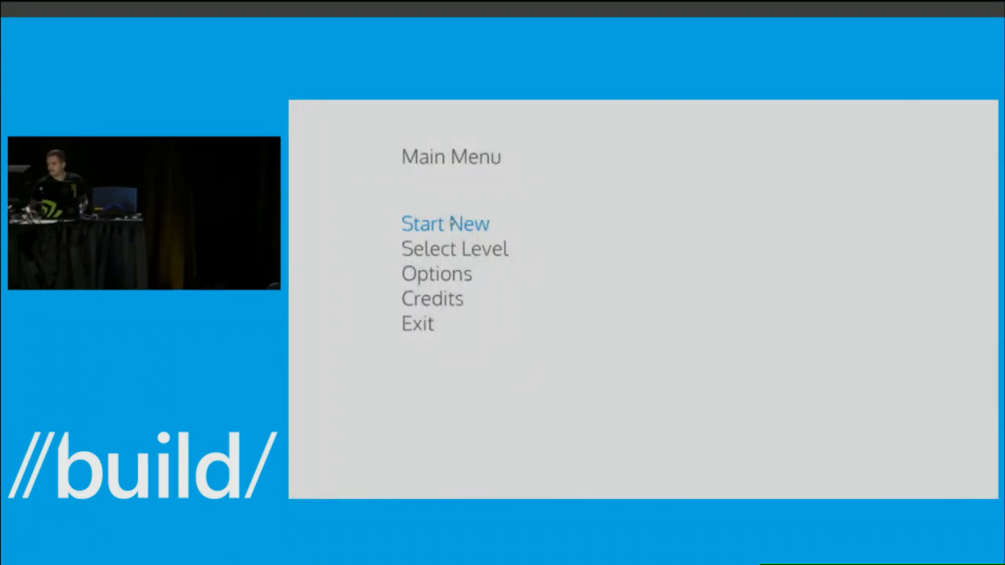
- Launch a new game from the Main Menu with Start New
left_click(444, 224)
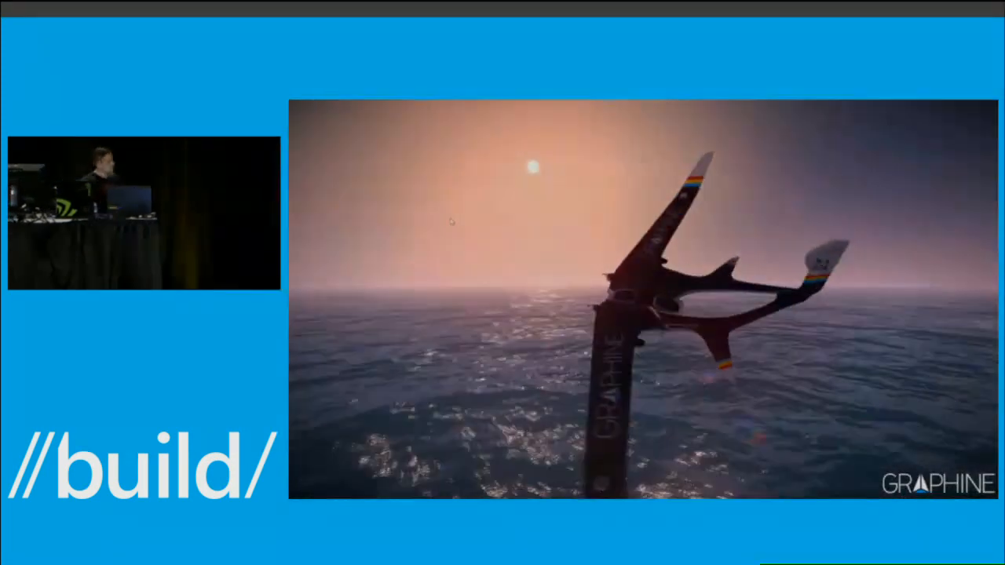